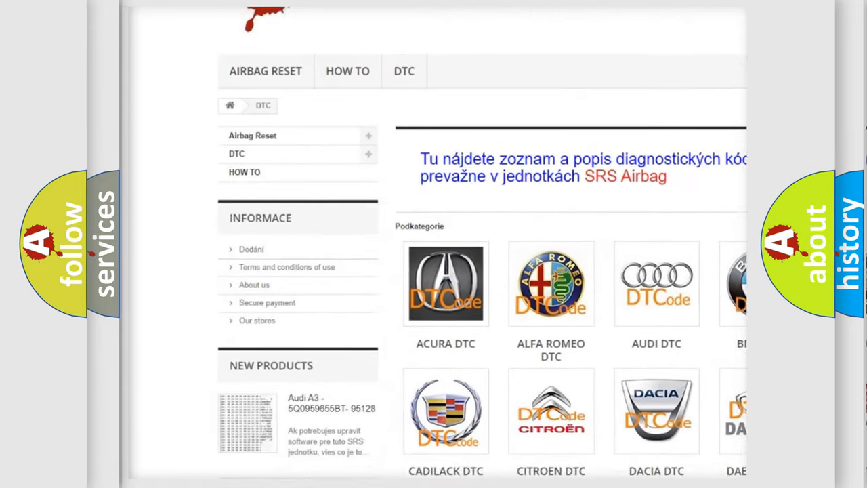
scroll("down", 3)
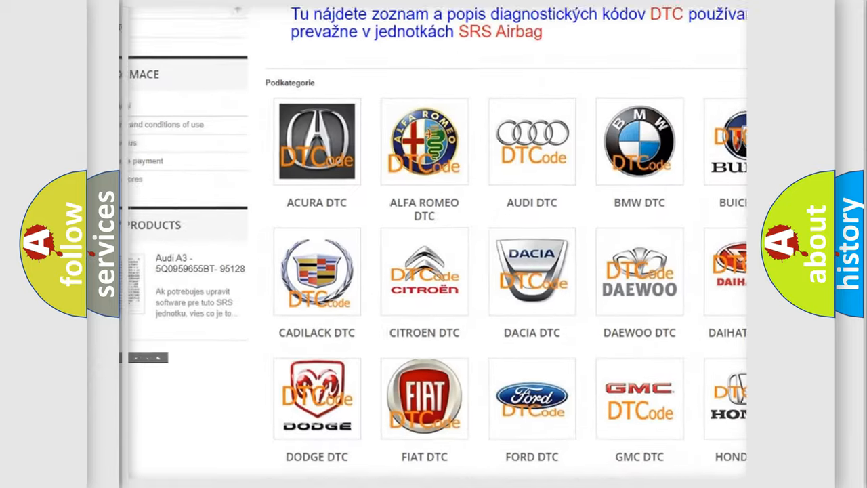